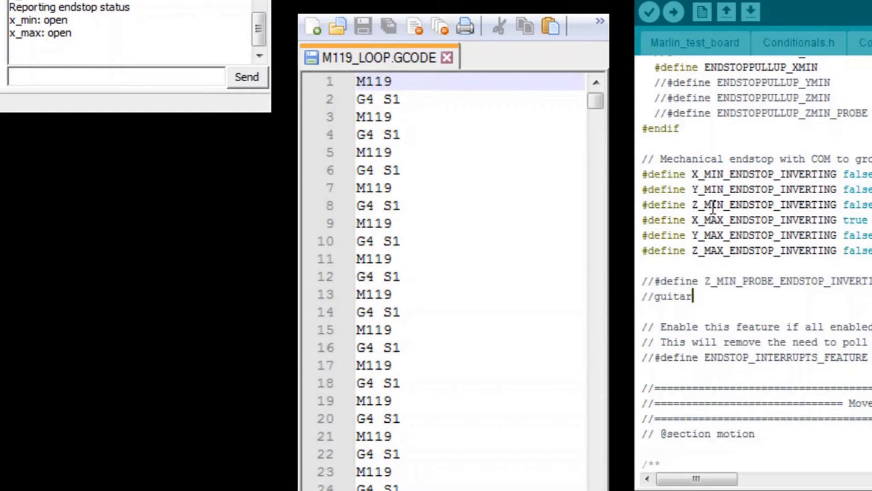
{"action": "mouse_move", "coordinate": [703, 213]}
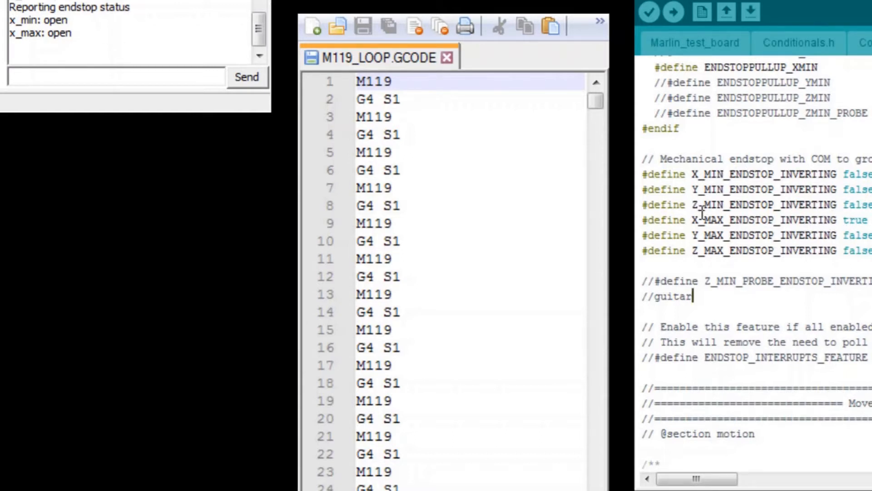